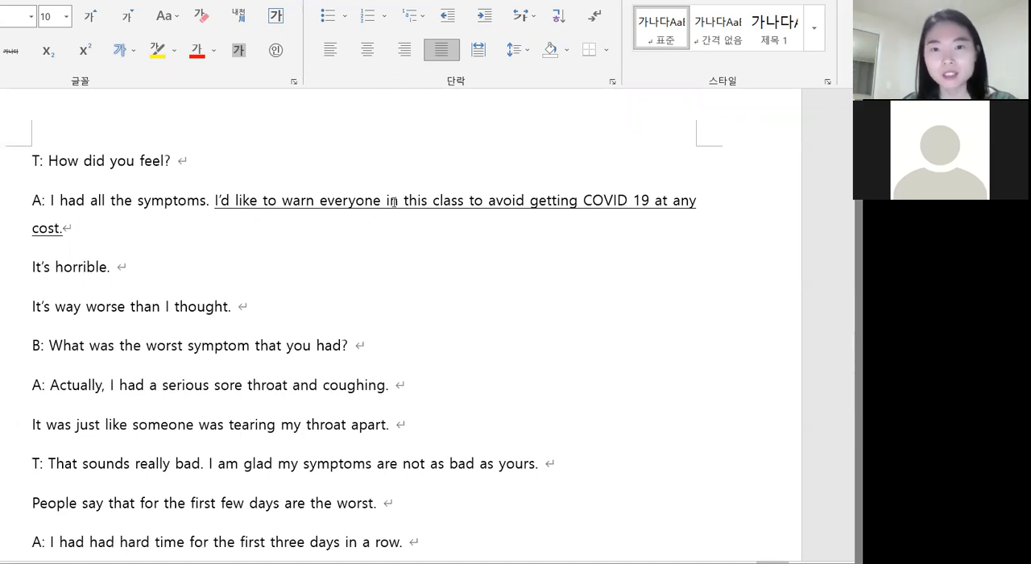
- Delete 'in this class' so the sentence reads 'I'd like to warn everyone to avoid getting COVID 19.'
drag(385, 200, 465, 200)
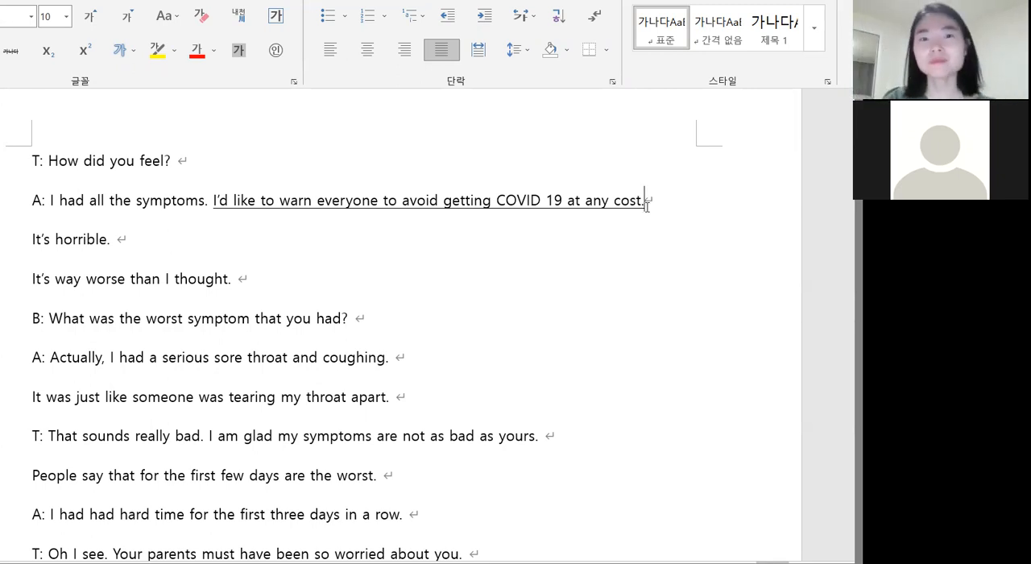
mouse_move(400, 218)
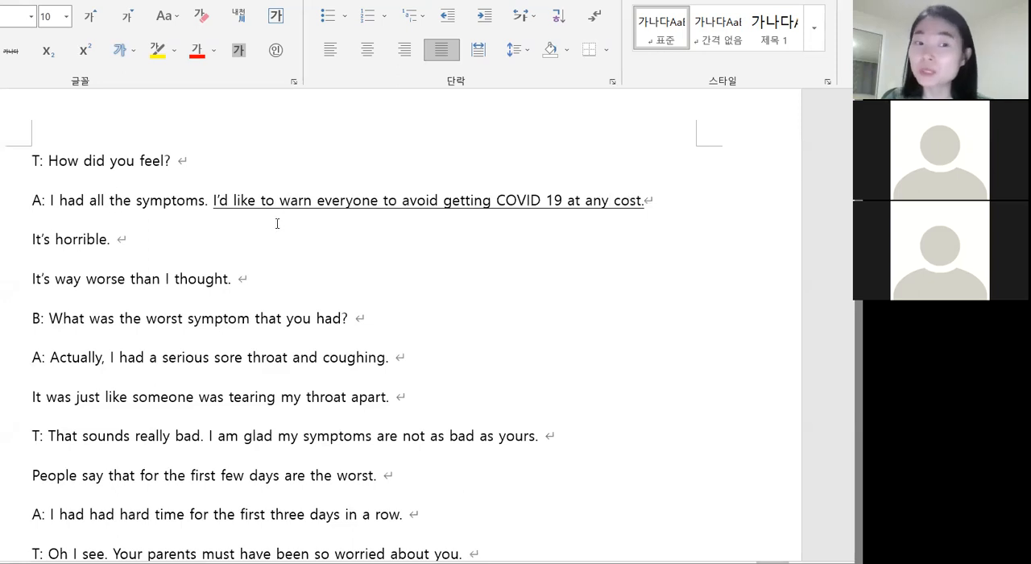
scroll(down, 3)
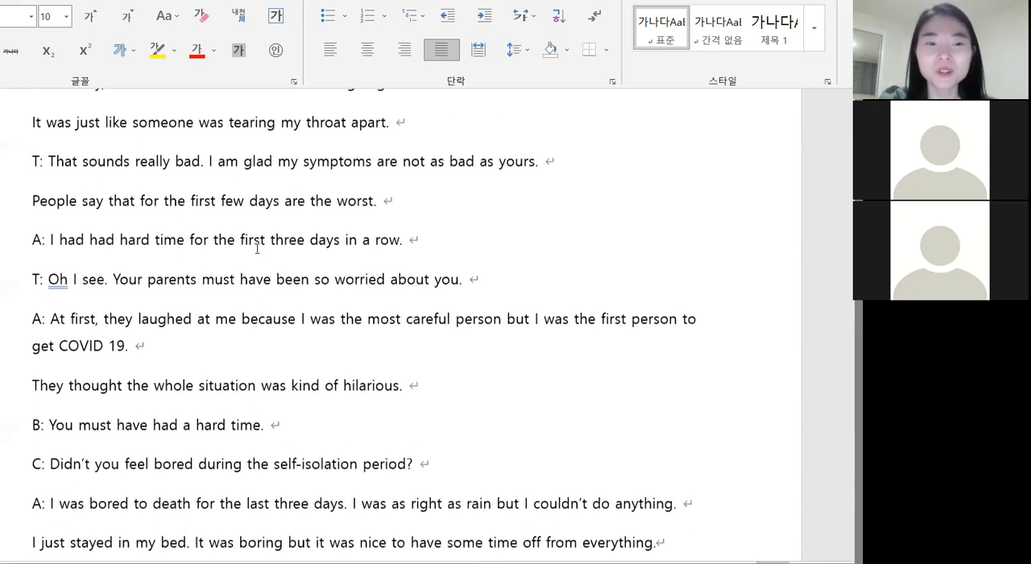
scroll(down, 3)
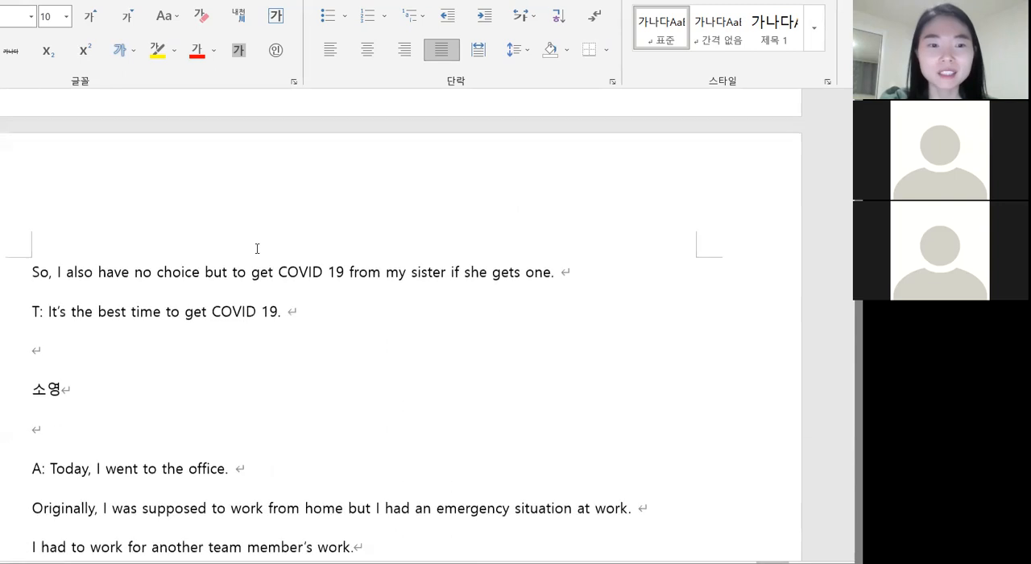
scroll(down, 3)
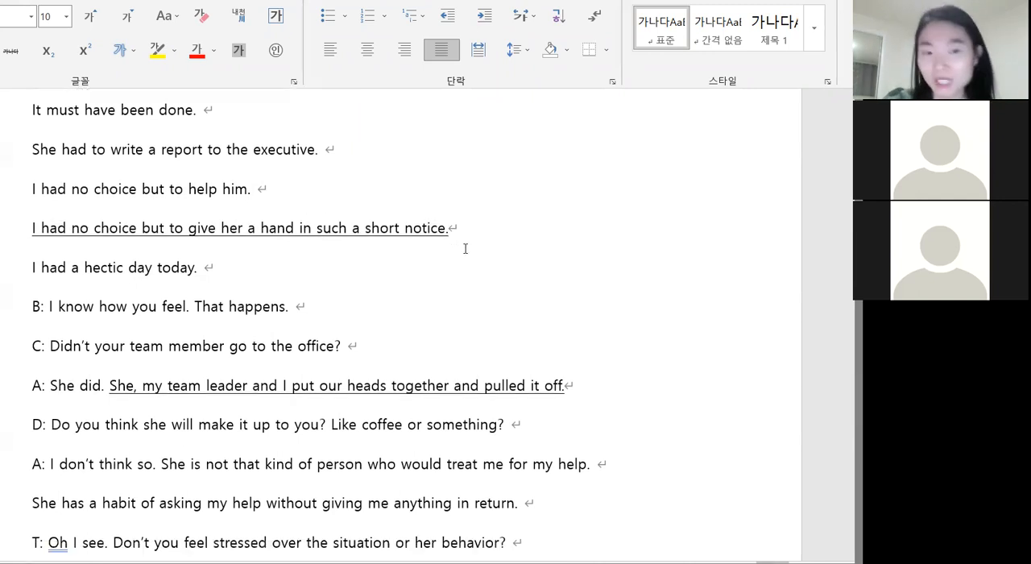
scroll(down, 3)
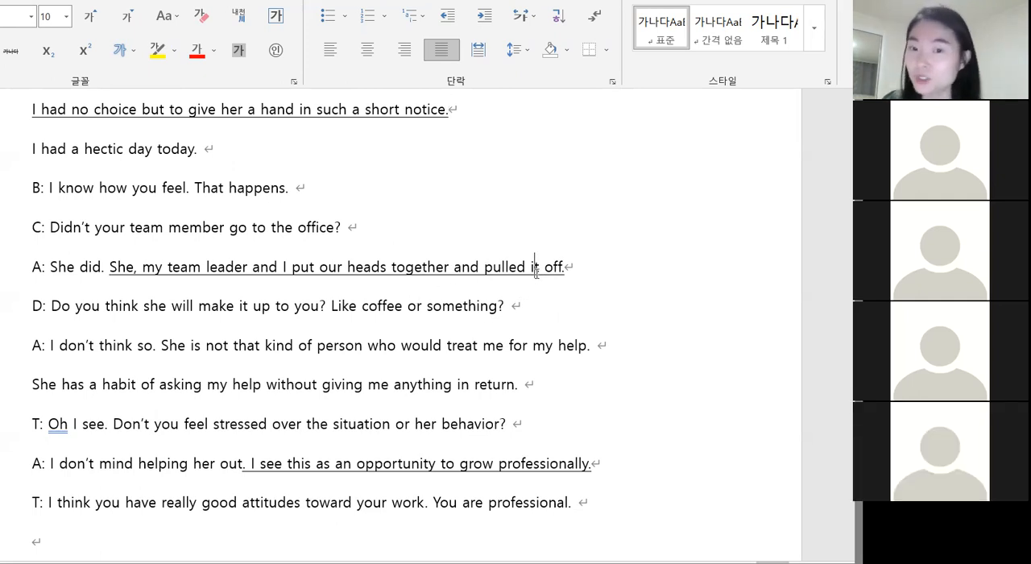
right_click(563, 267)
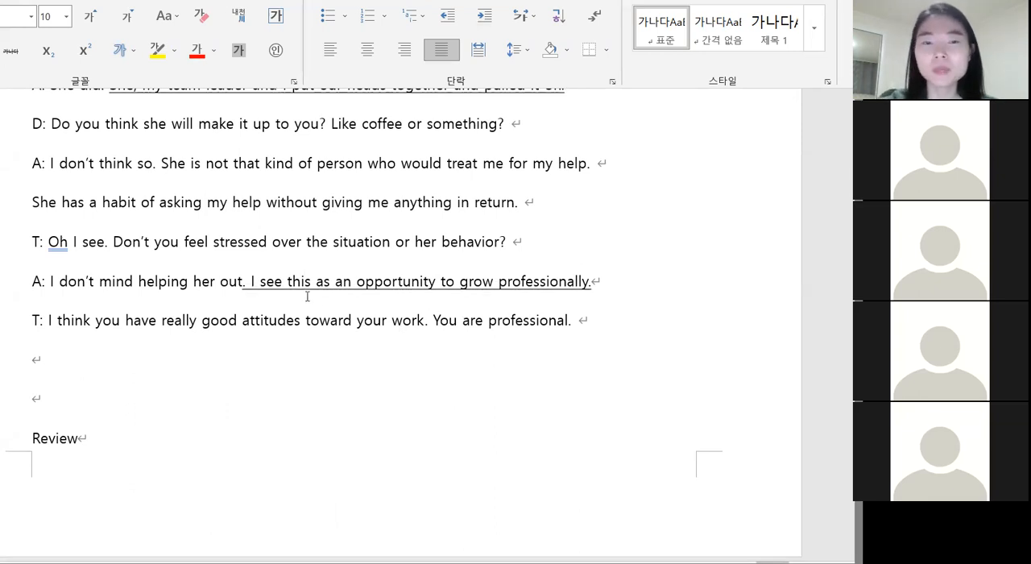
scroll(down, 3)
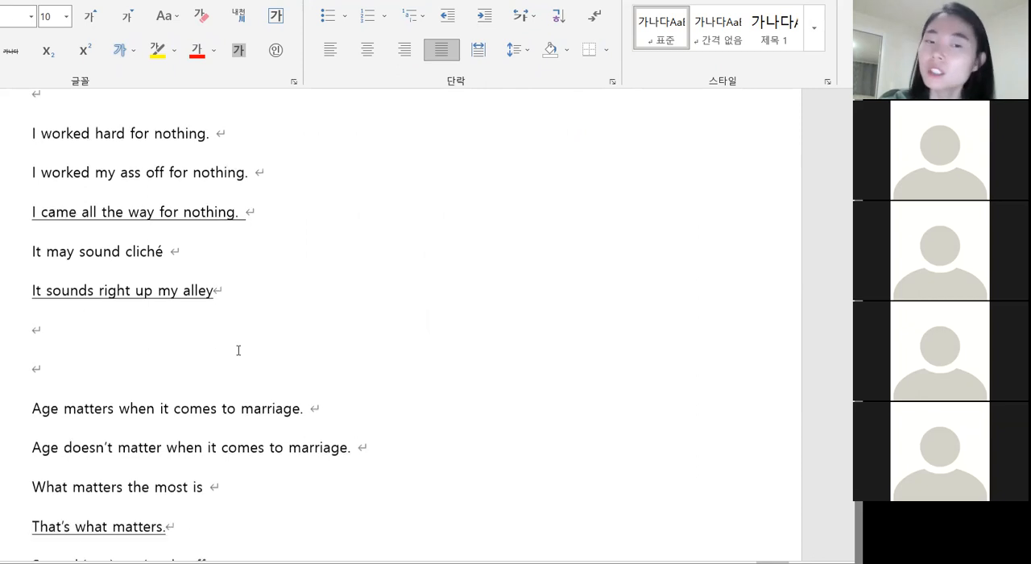
scroll(down, 3)
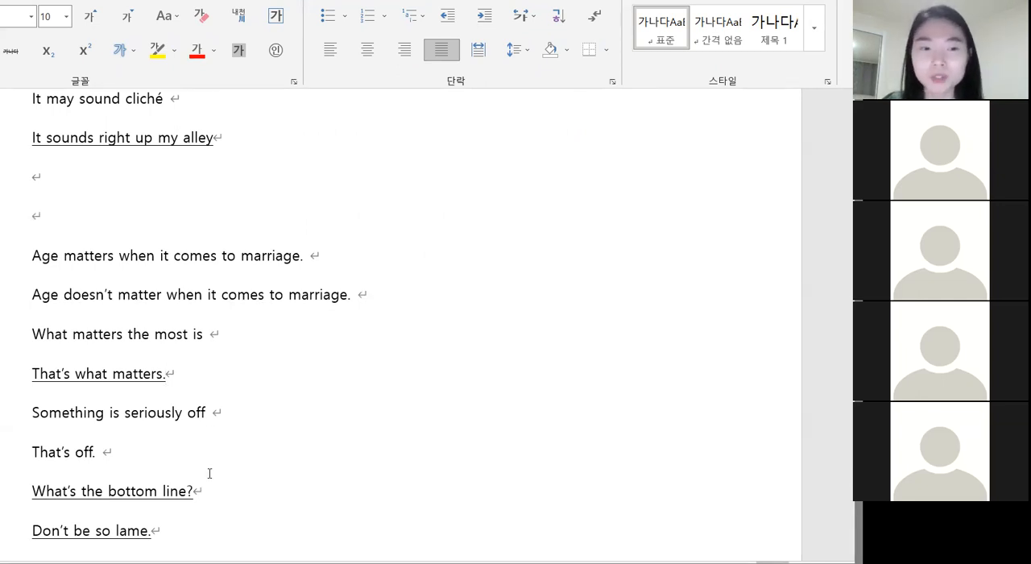
scroll(down, 3)
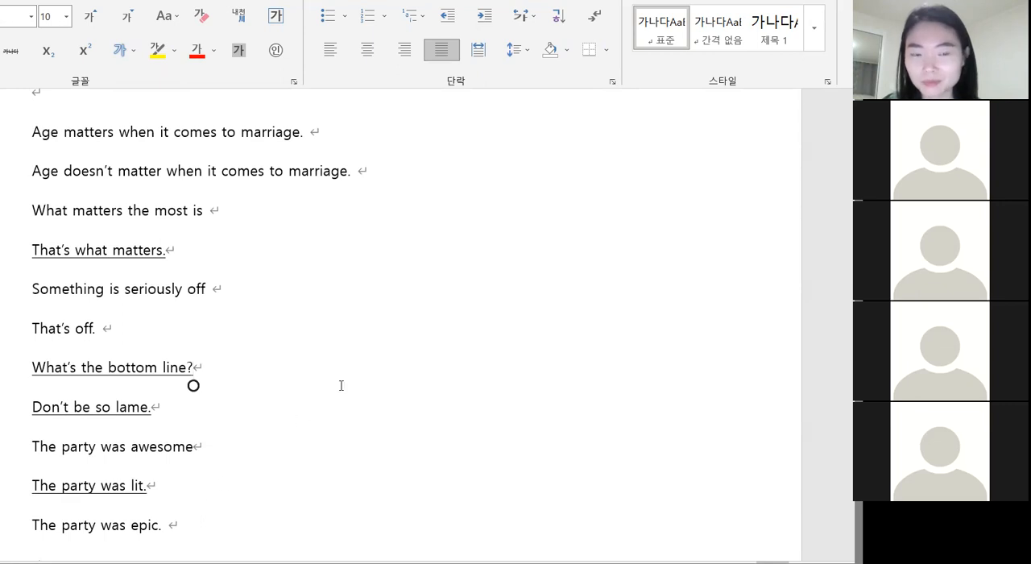
mouse_move(189, 414)
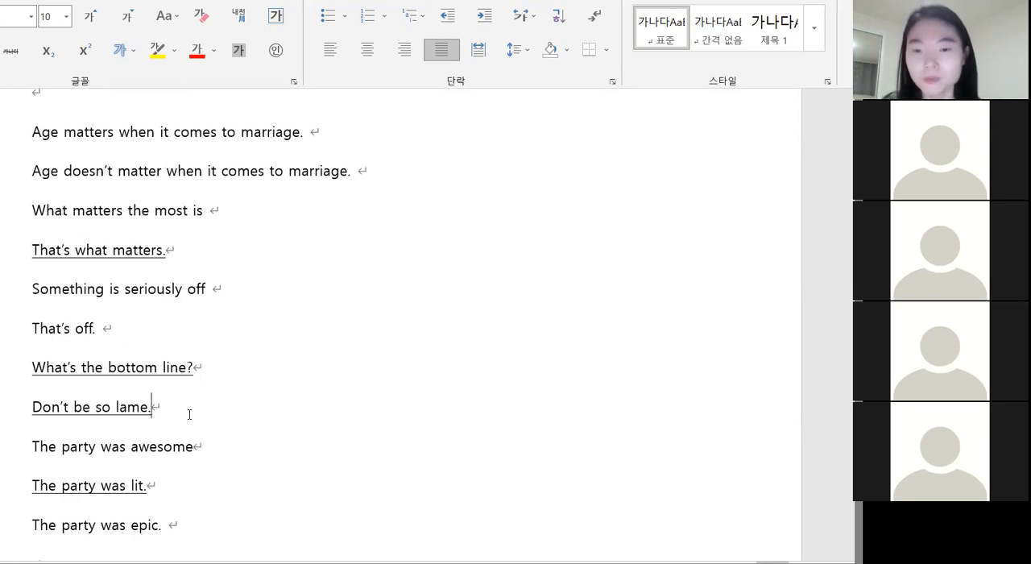
scroll(down, 3)
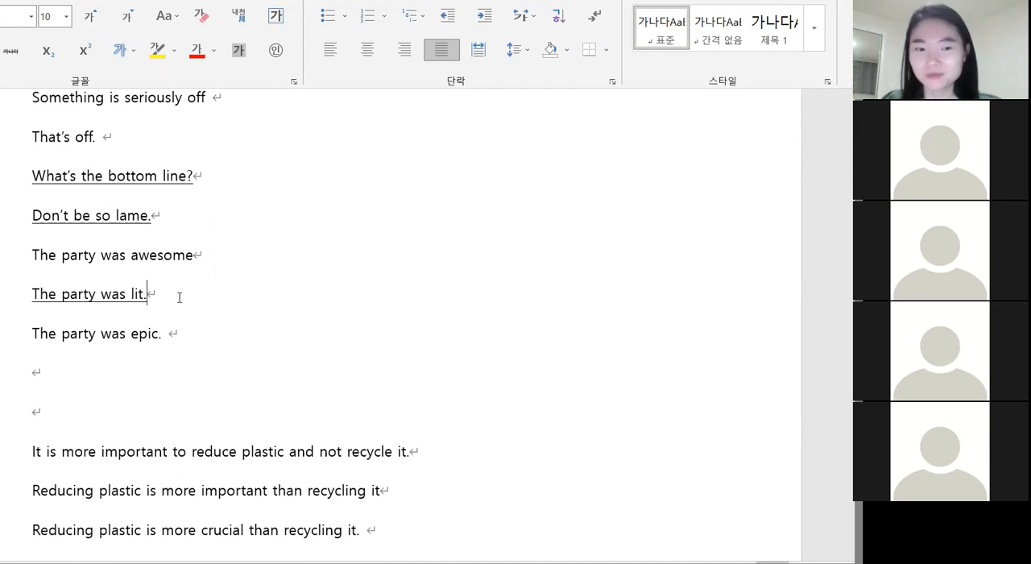
scroll(down, 3)
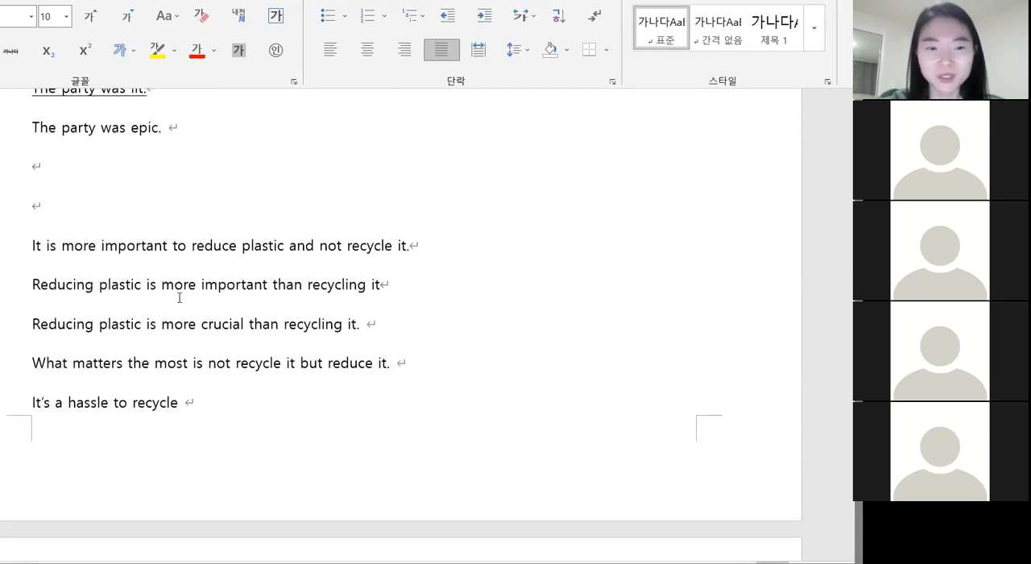
scroll(down, 3)
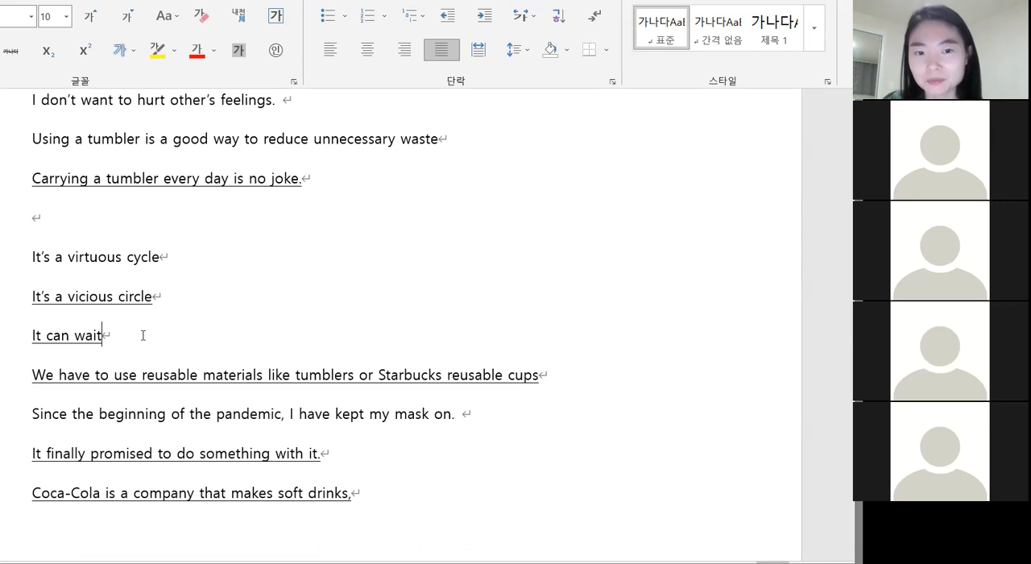
- Un-underline the sentence about tumblers and Starbucks reusable cups
triple_click(286, 374)
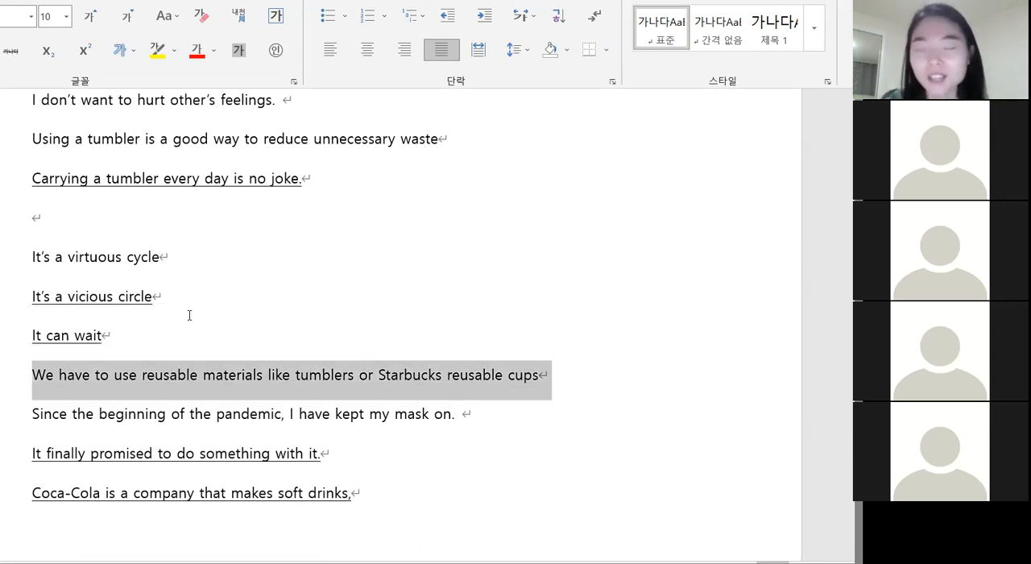
scroll(down, 3)
text(.)
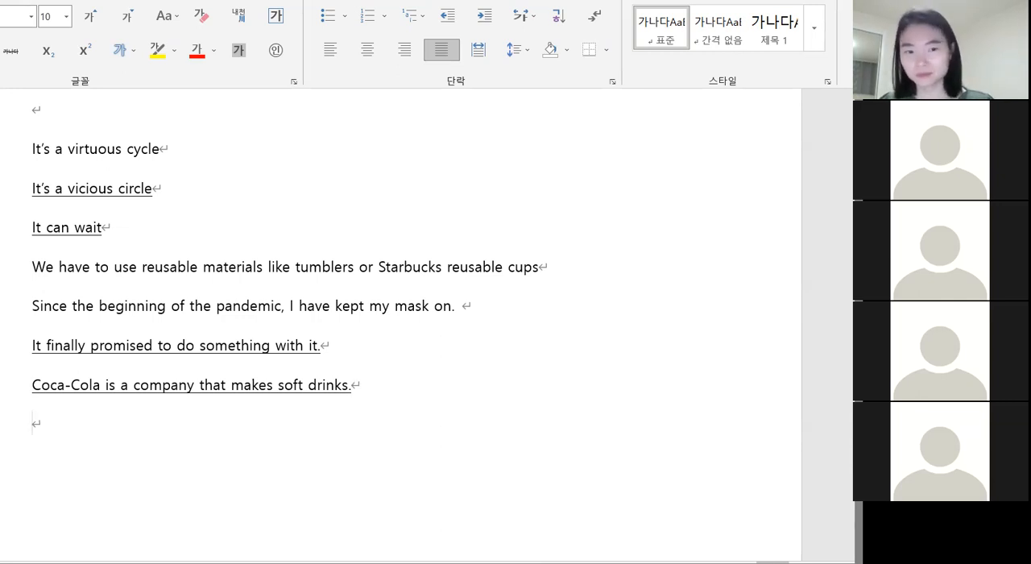
- Type 'Expressions' followed by 'It can wait', 'The party was lit', 'That's what matters.', and the tumbler line
text(Expressions)
text(ㅇ)
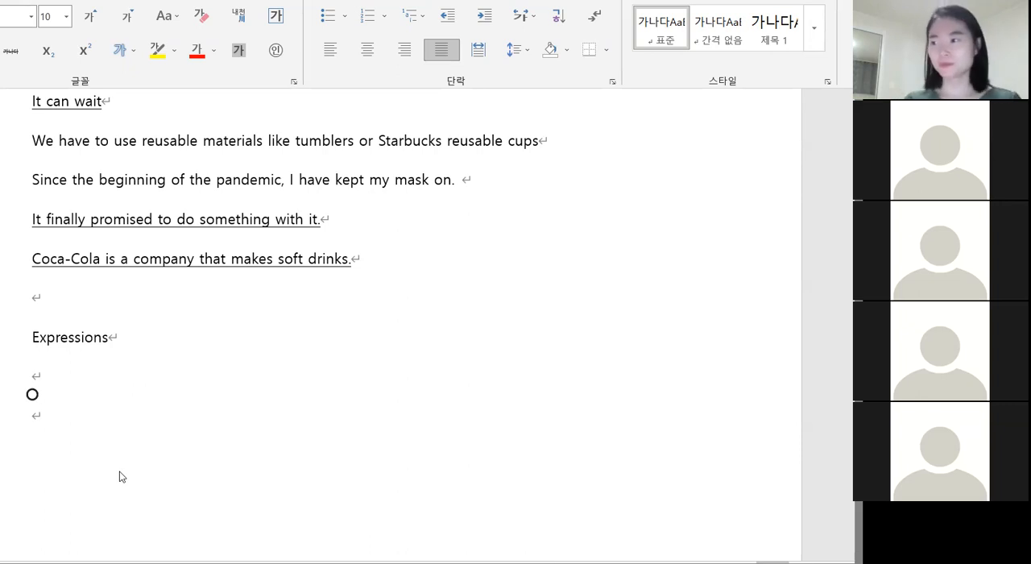
text(It can wa)
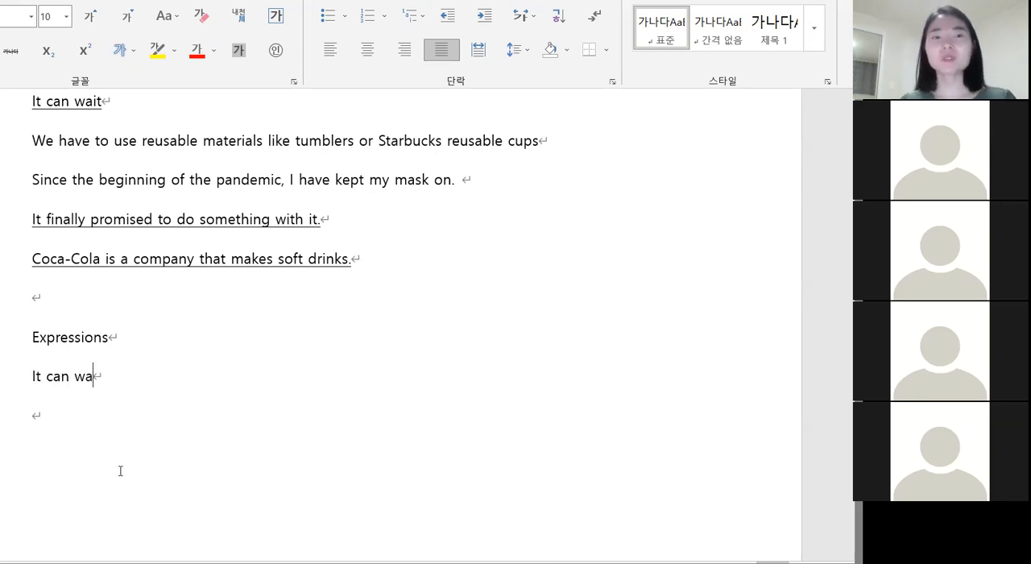
text(it)
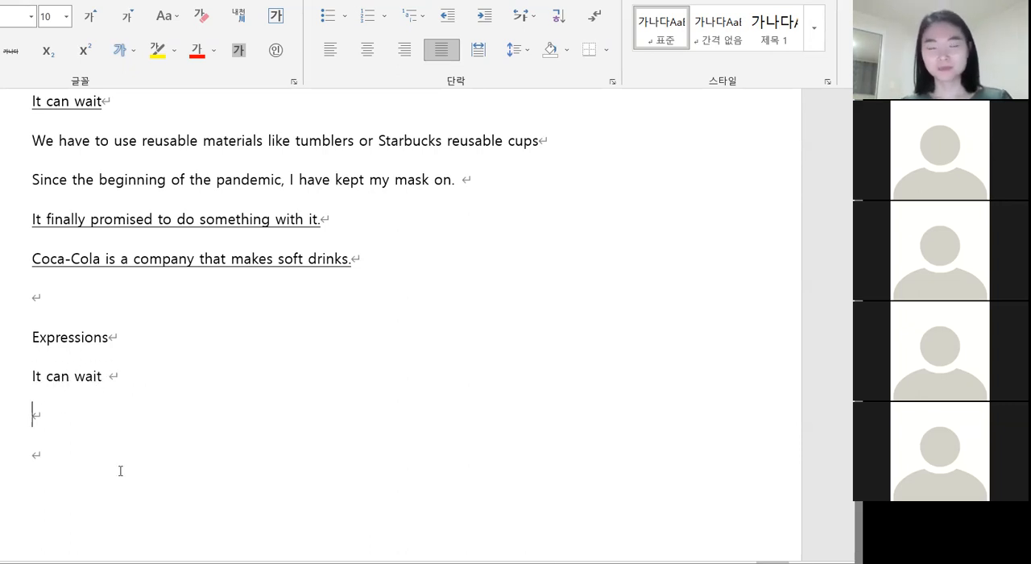
text(The)
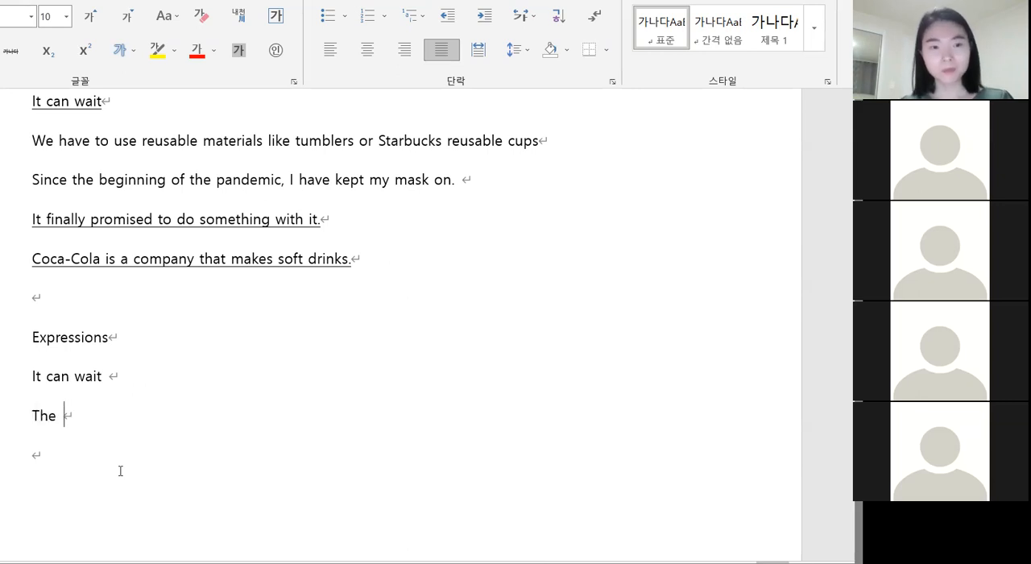
text(party was lit)
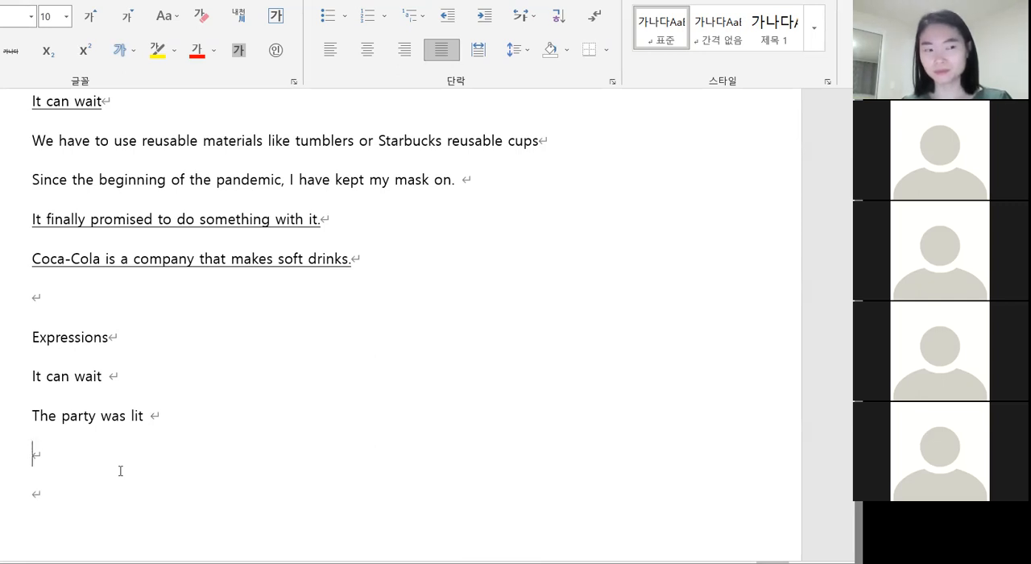
text(That')
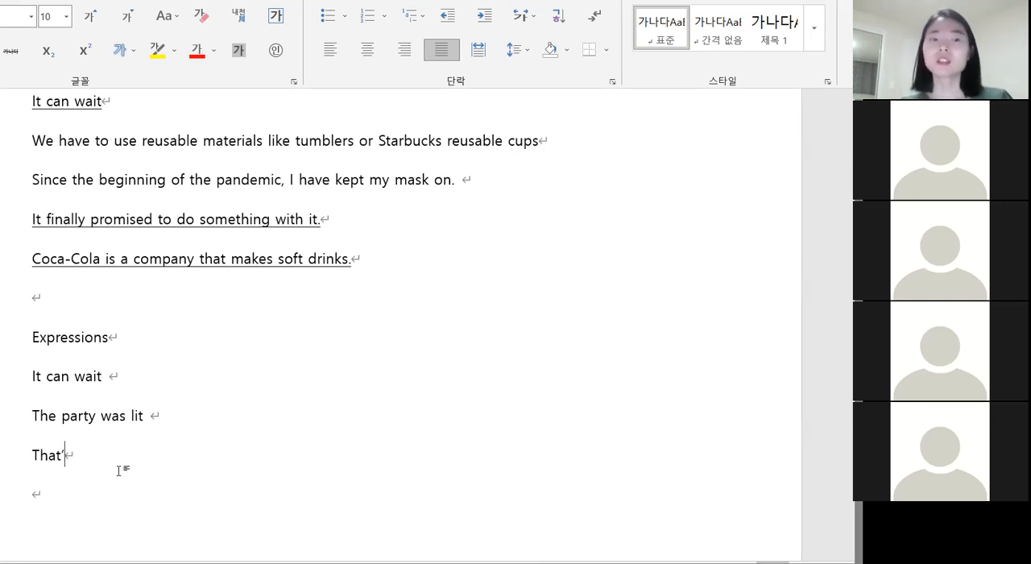
text(s what mat)
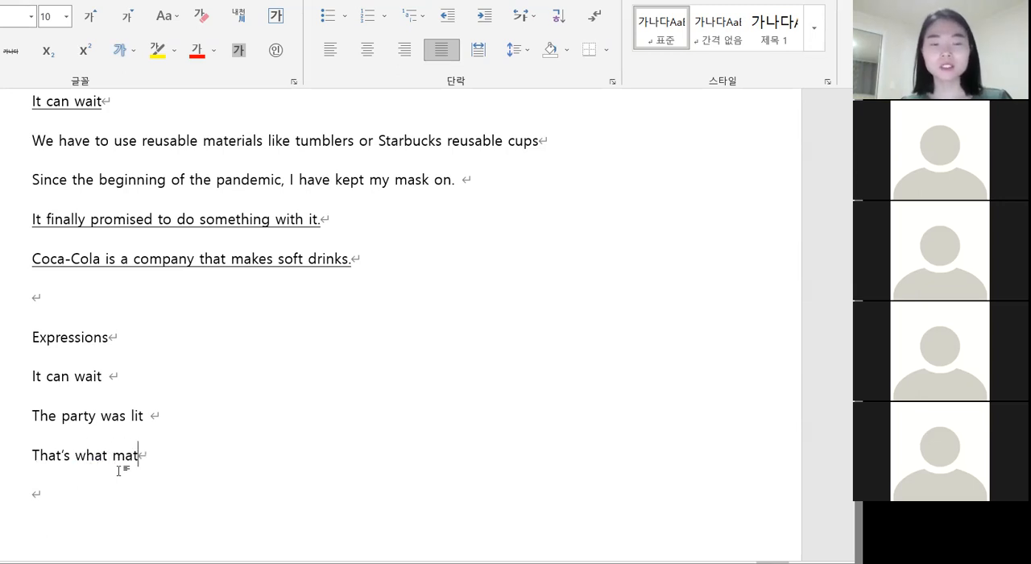
text(ters.)
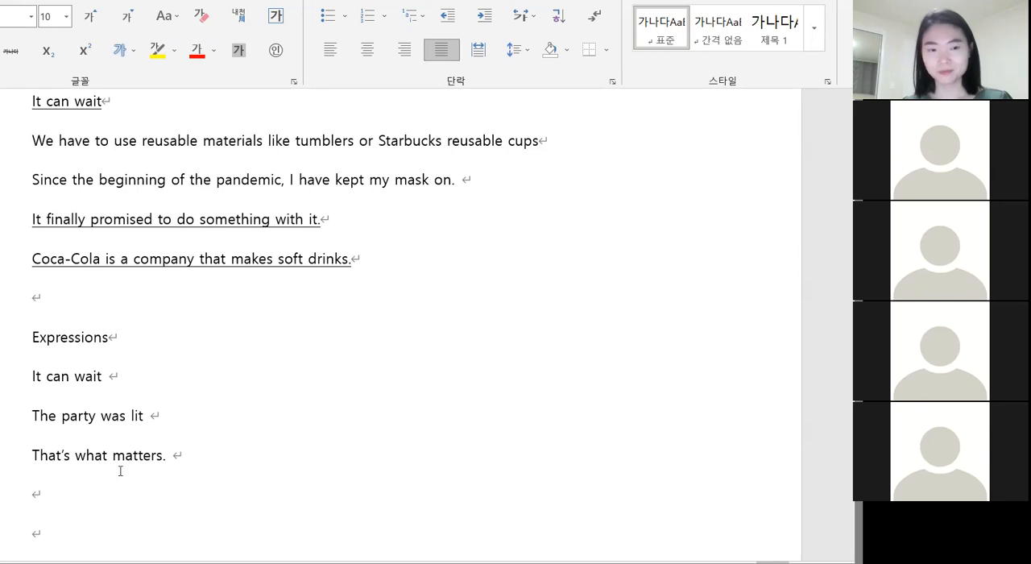
text(Carrying a tum)
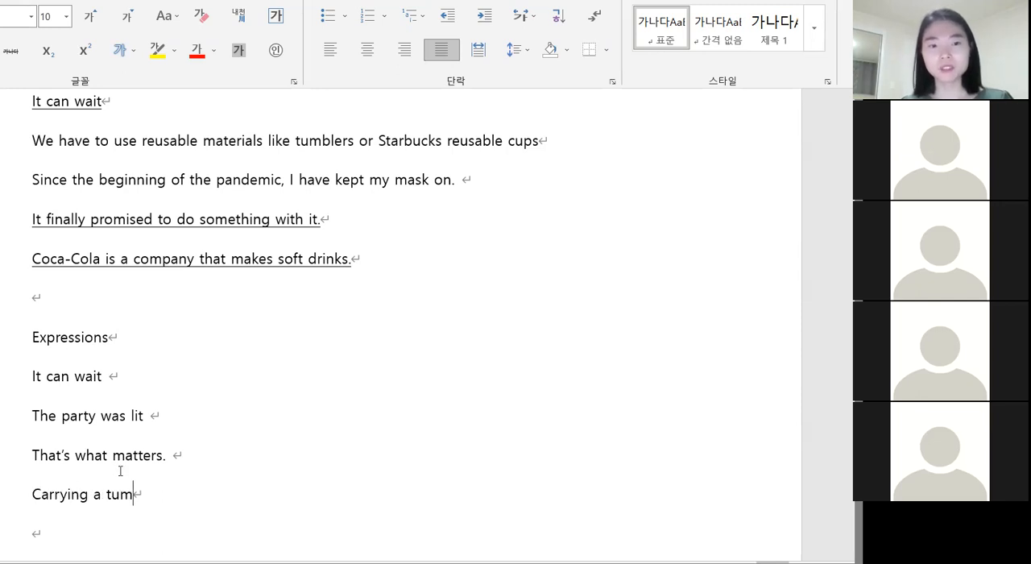
text(bler everyday is)
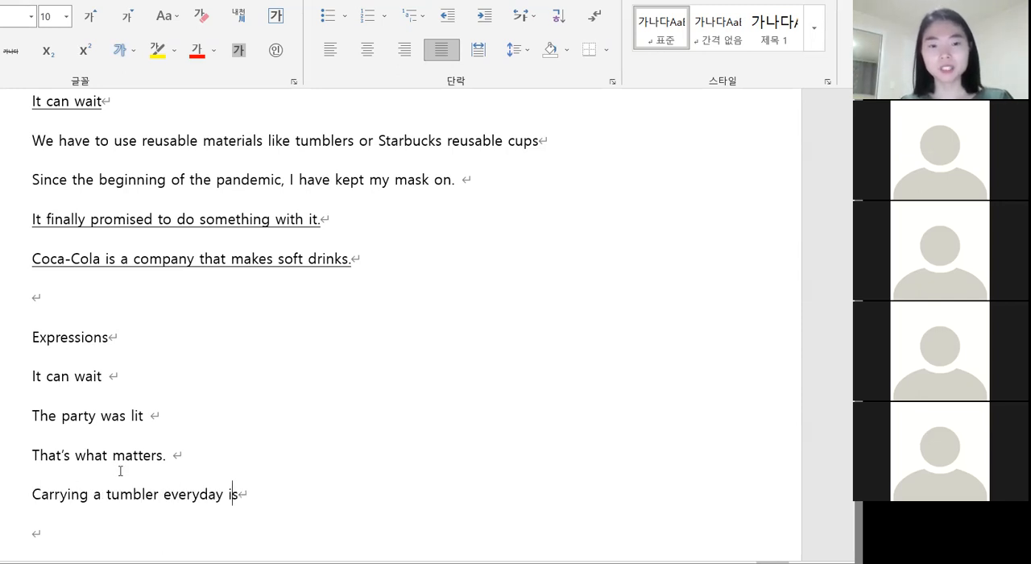
text(no joke)
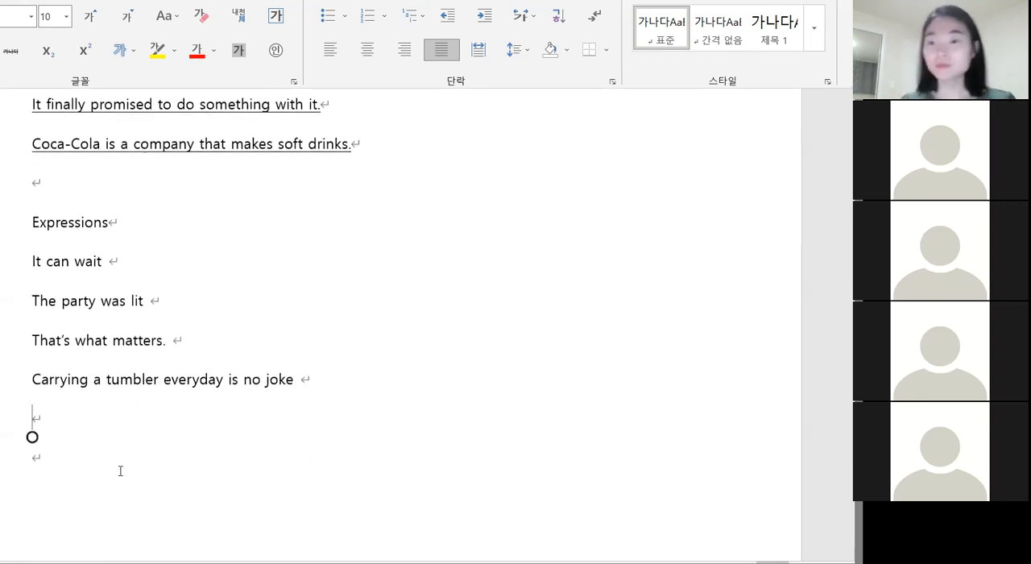
- Append 'It's a vicious circle.' and 'I came all the way for nothing.' as new lines
text(It's a vi)
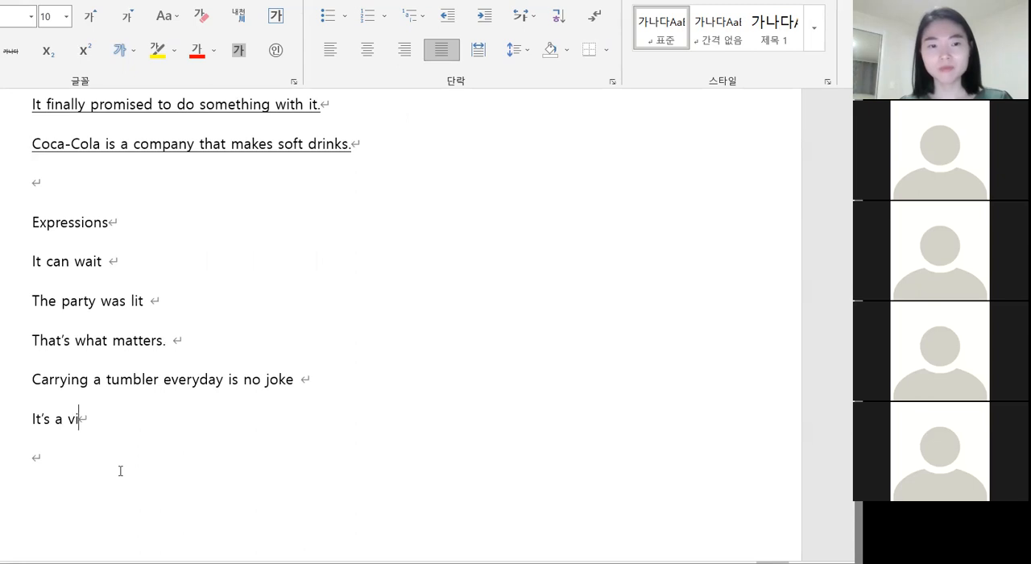
text(cous)
click(414, 458)
text(That’s what matters)
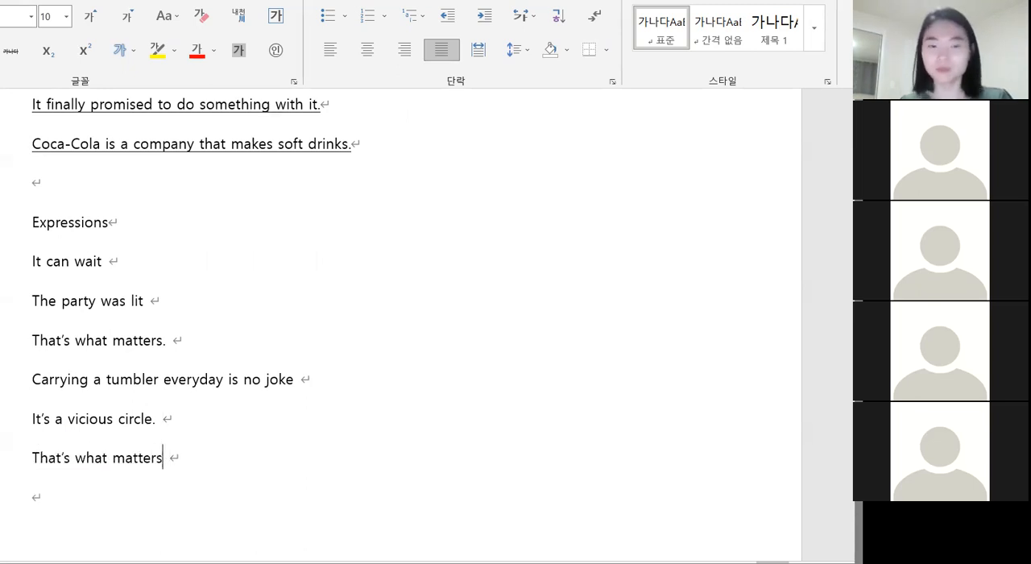
key(enter)
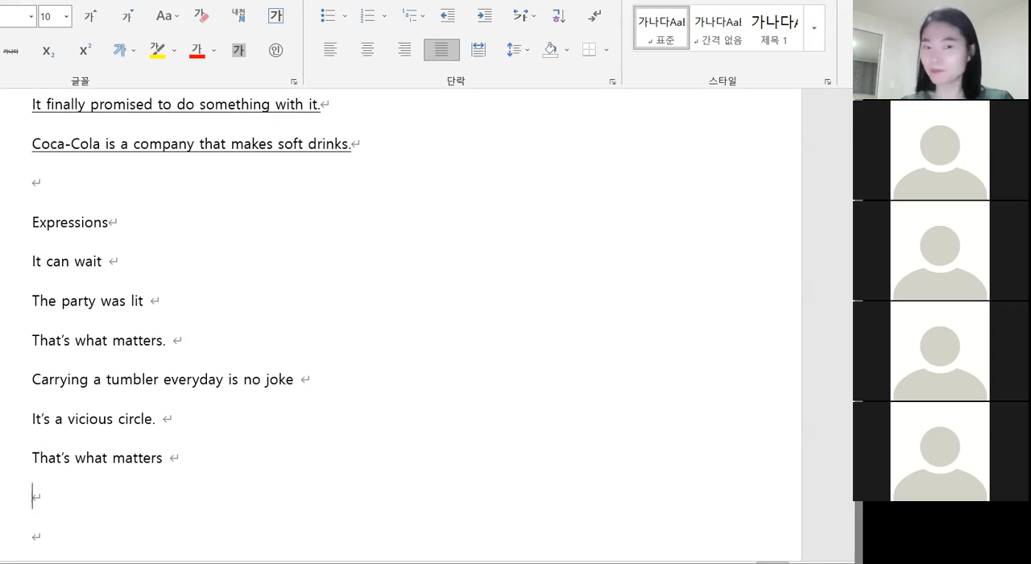
text(I)
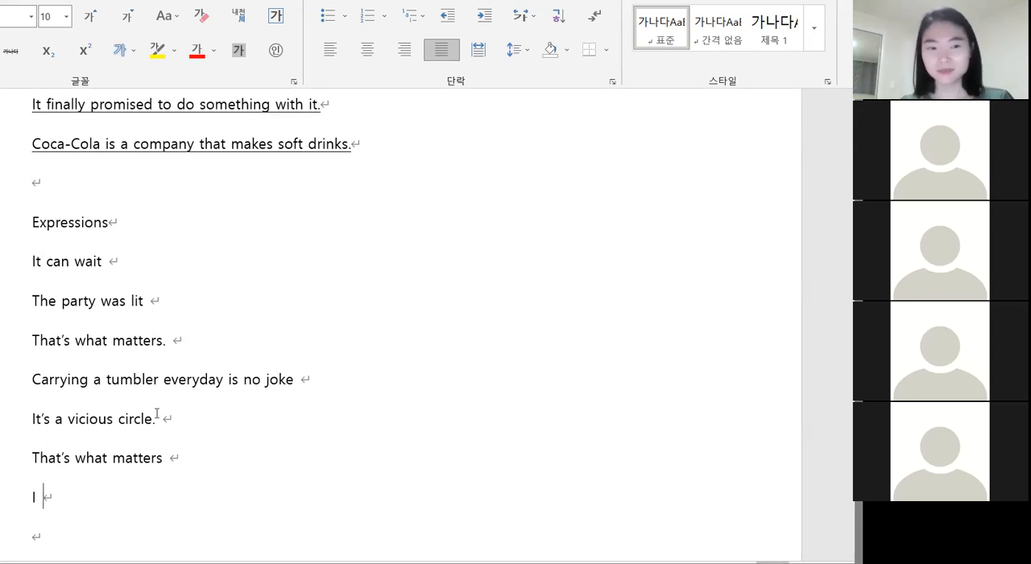
text(came a)
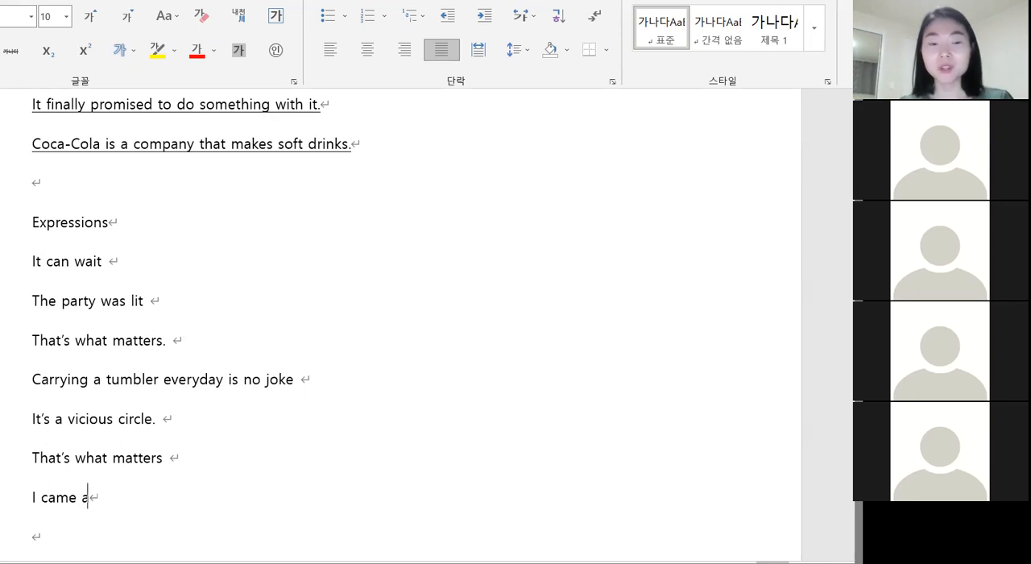
text(l lt)
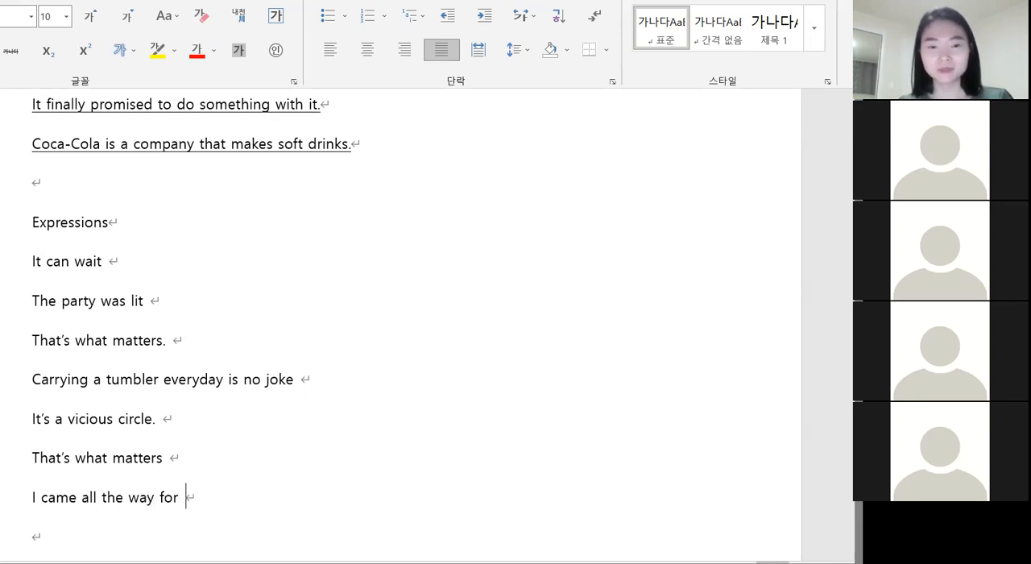
text(nothing.)
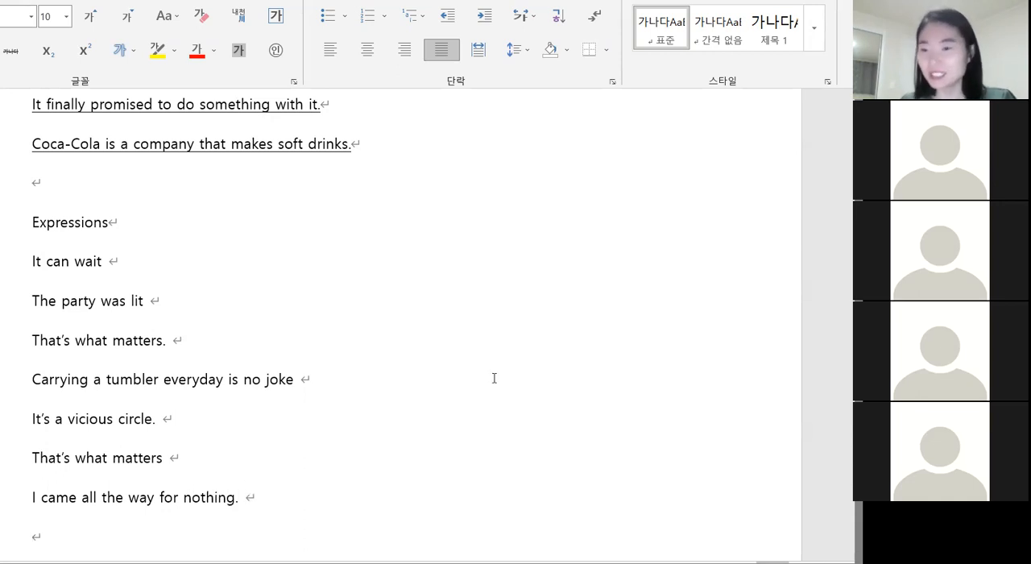
scroll(down, 3)
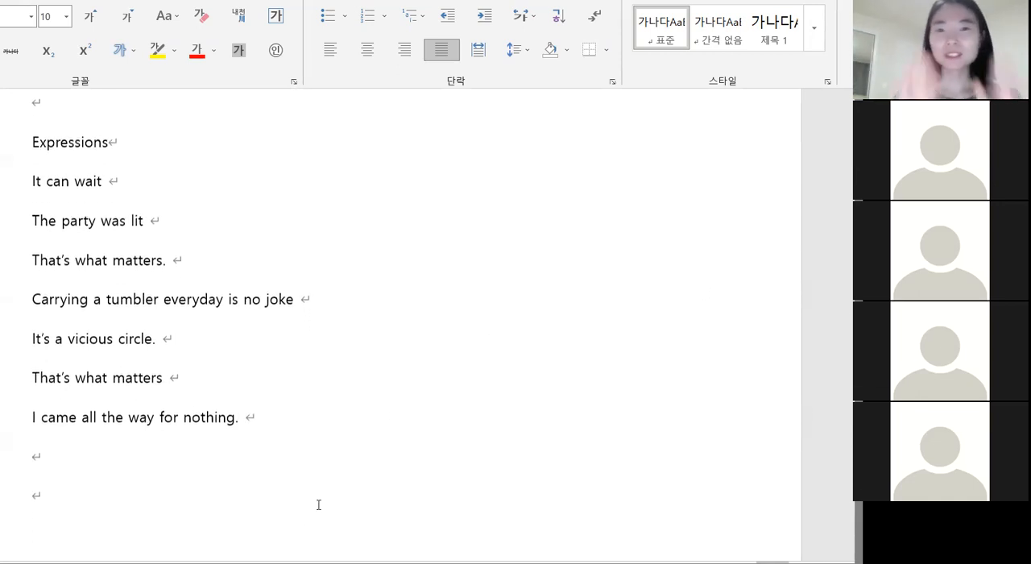